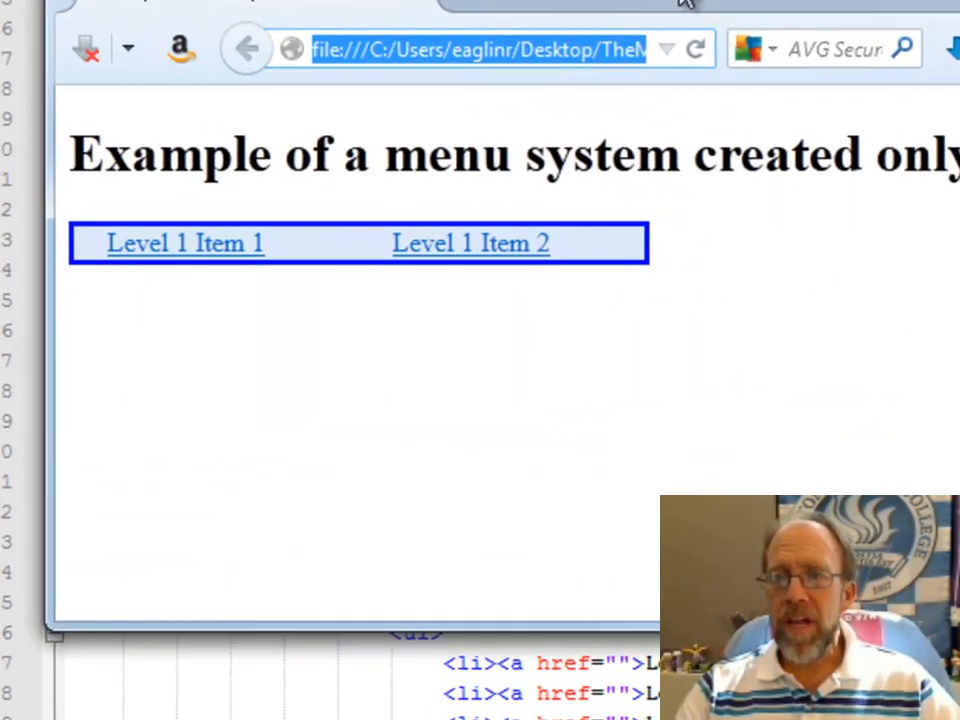
mouse_move(184, 244)
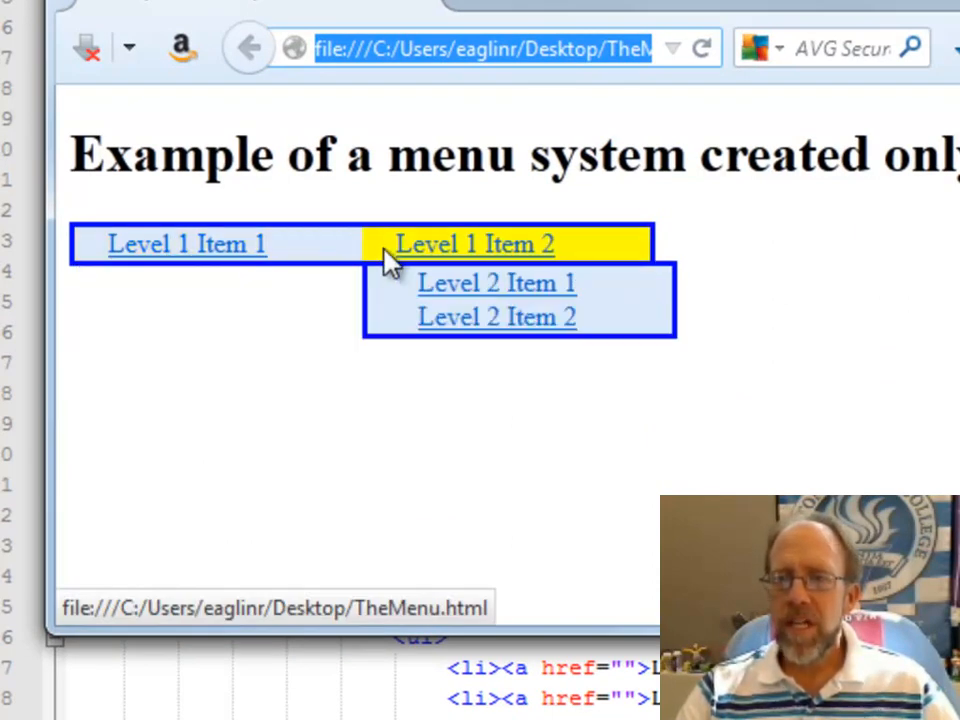
mouse_move(496, 316)
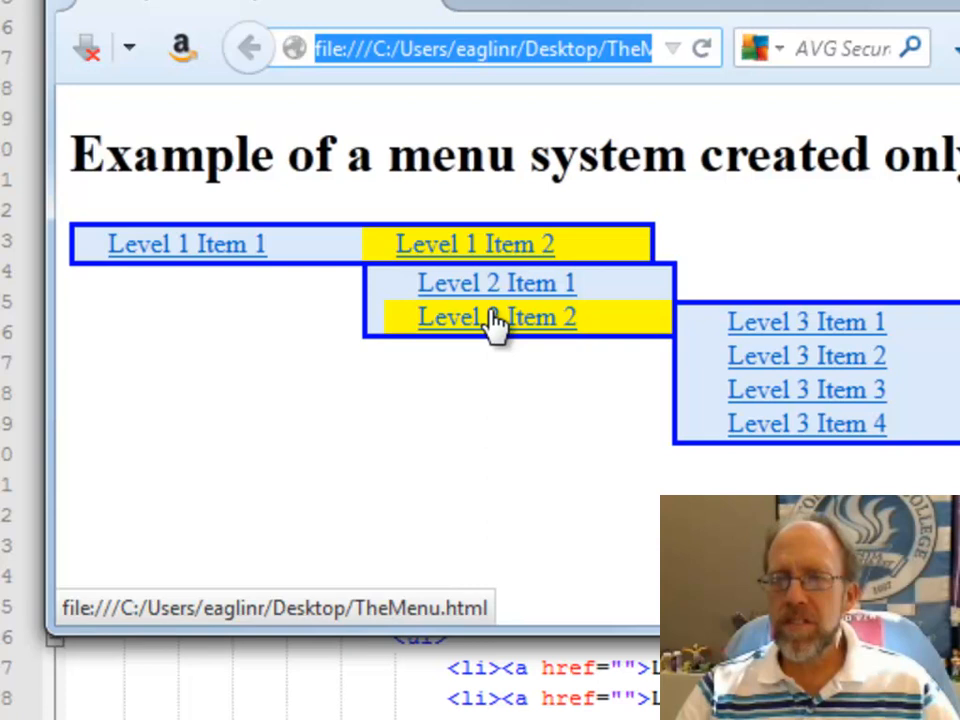
mouse_move(496, 284)
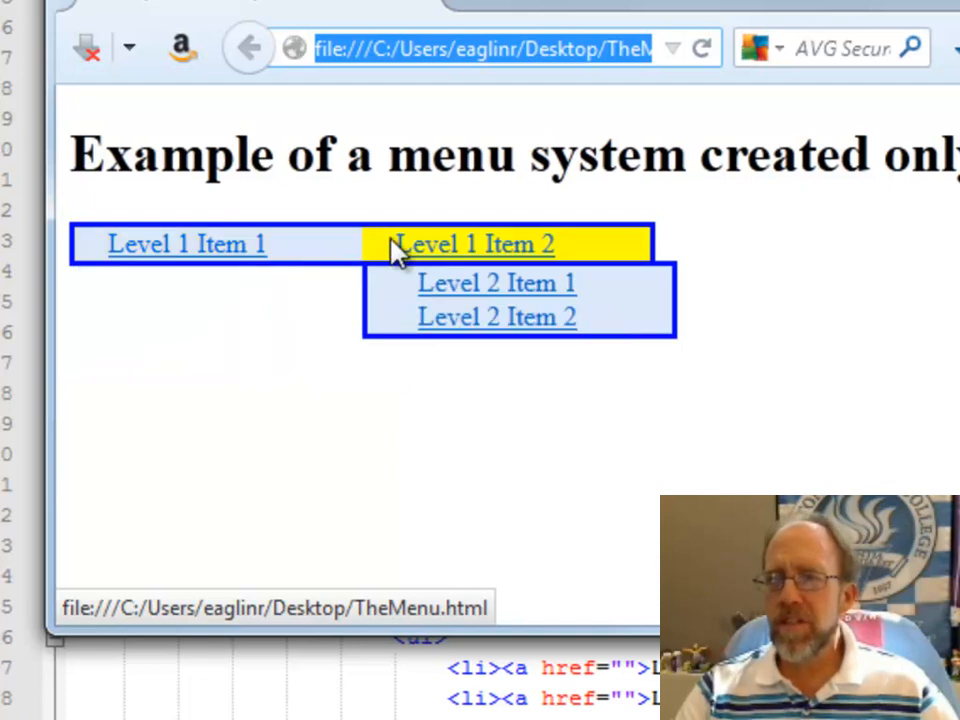
mouse_move(496, 316)
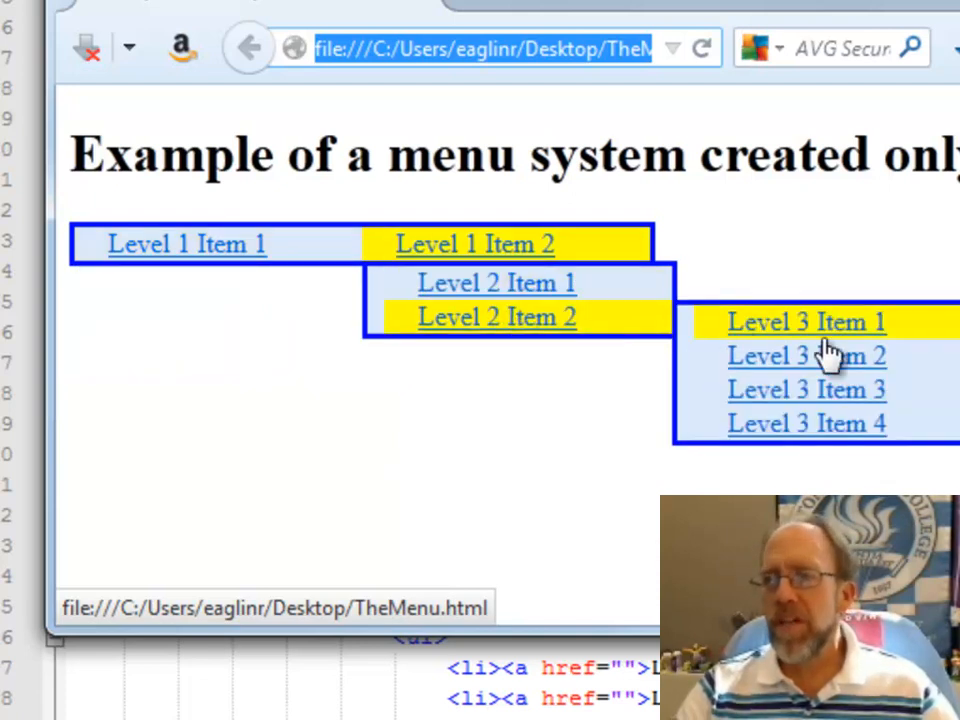
mouse_move(806, 390)
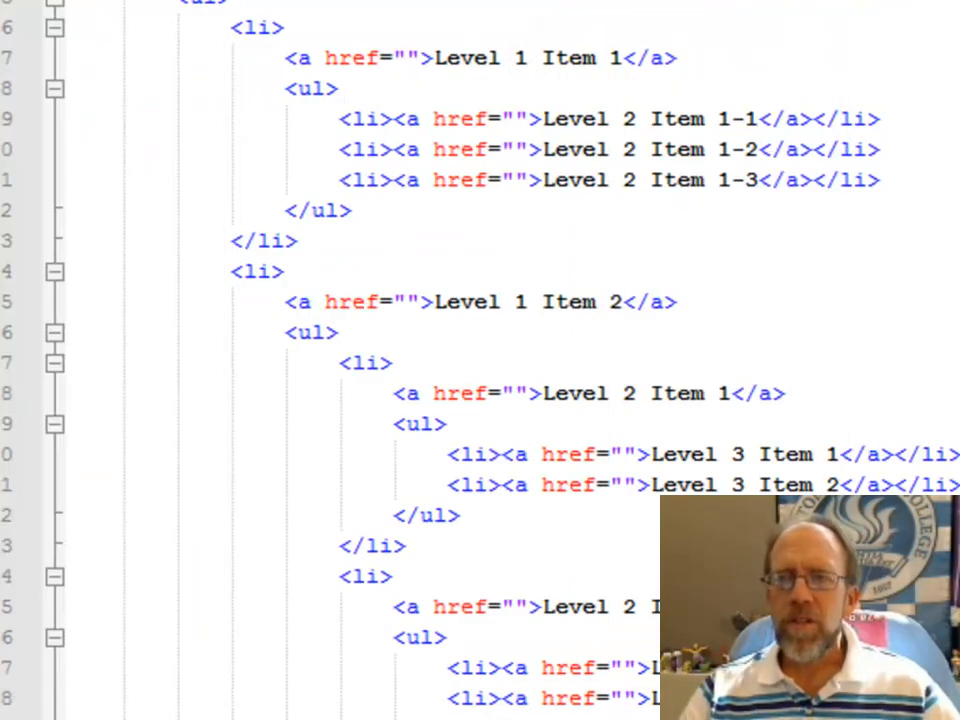
scroll("up", 3)
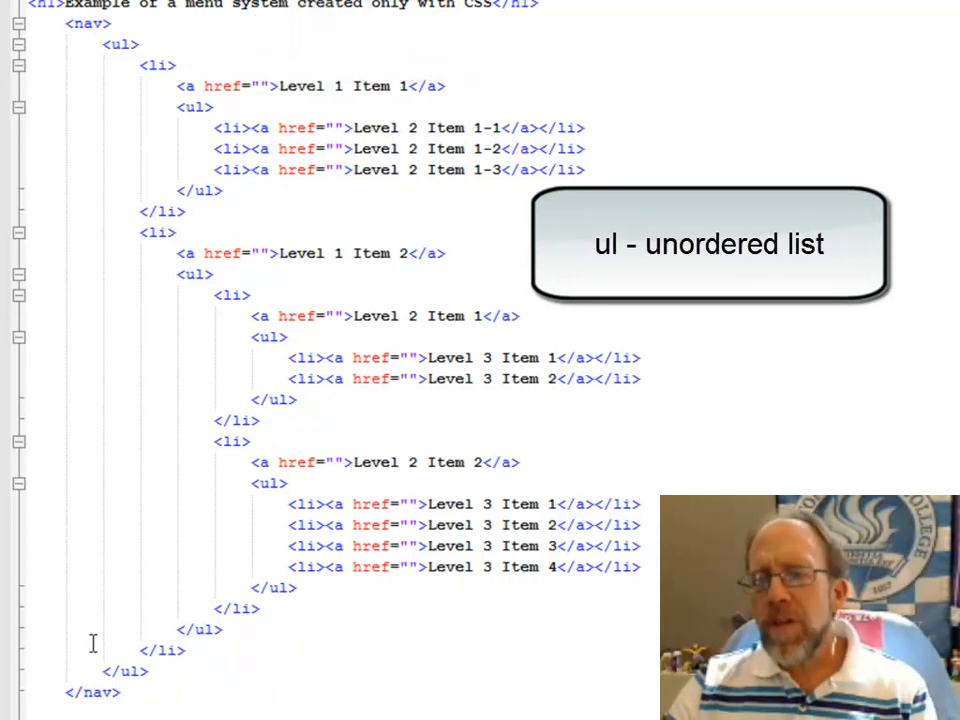
mouse_move(92, 88)
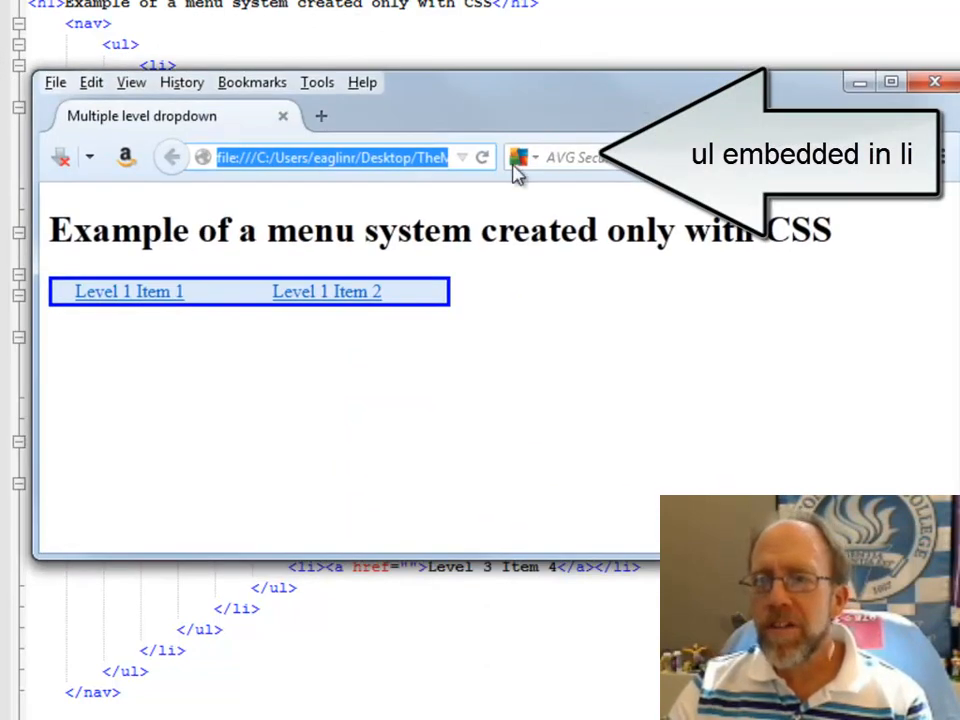
mouse_move(328, 292)
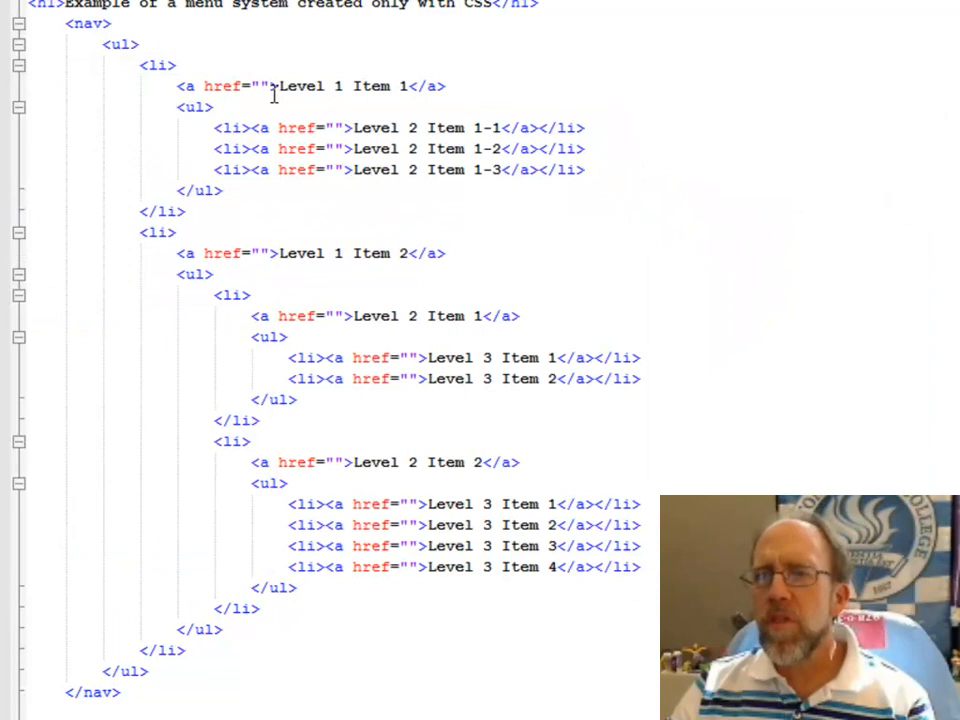
mouse_move(184, 180)
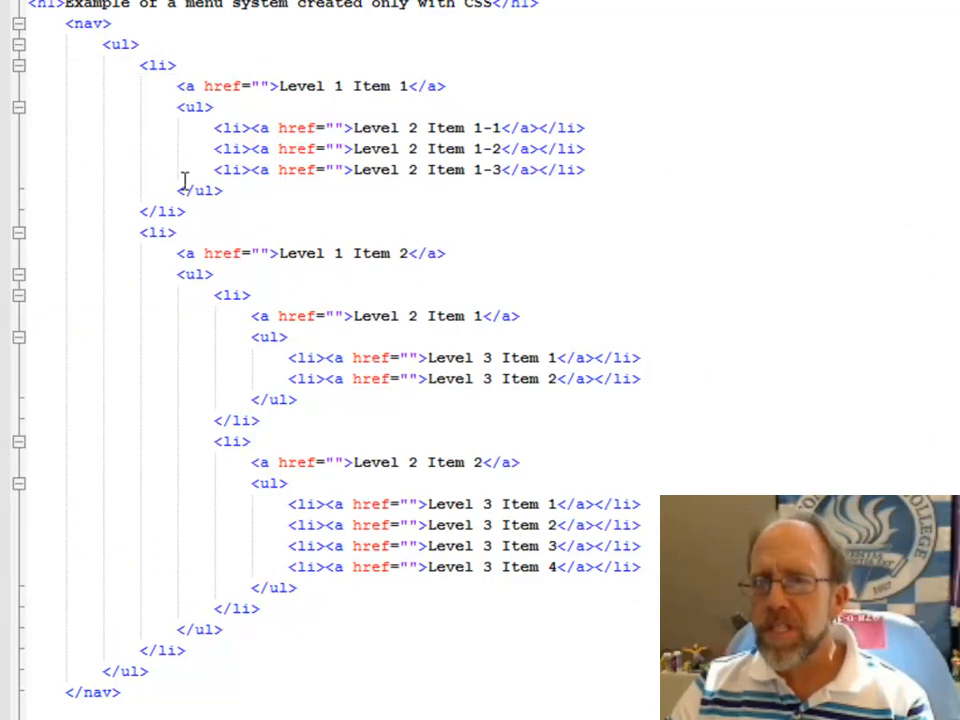
mouse_move(408, 168)
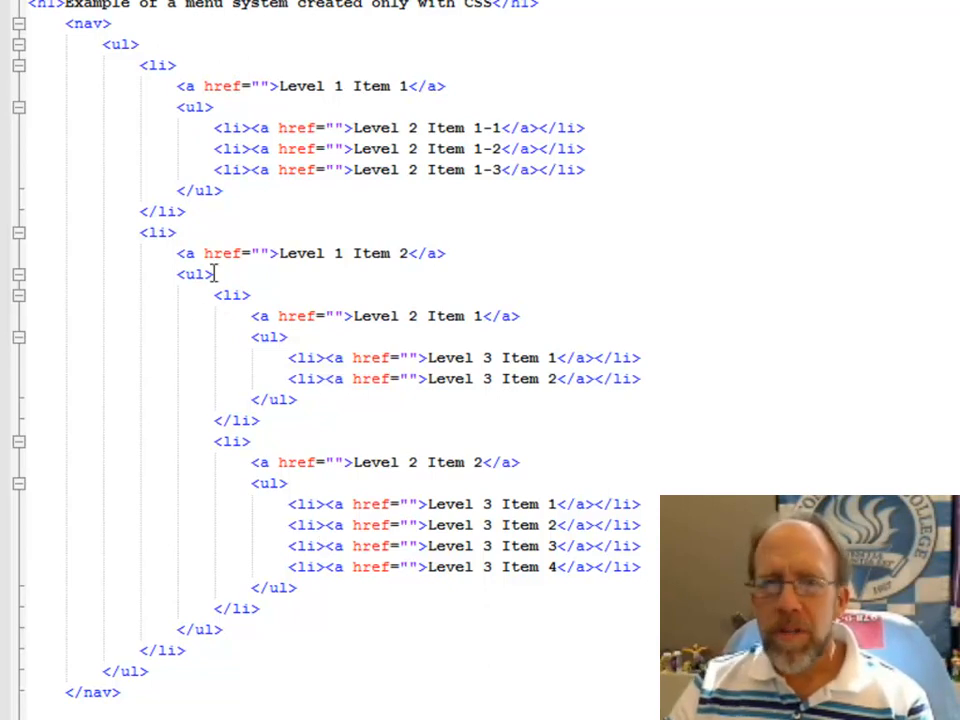
mouse_move(212, 252)
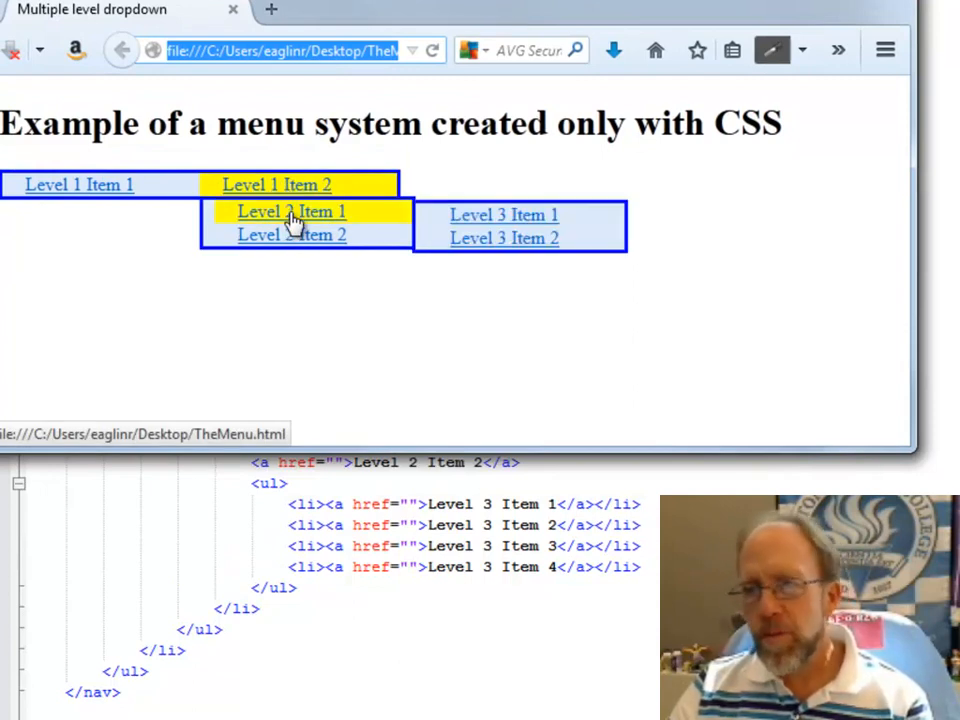
mouse_move(292, 234)
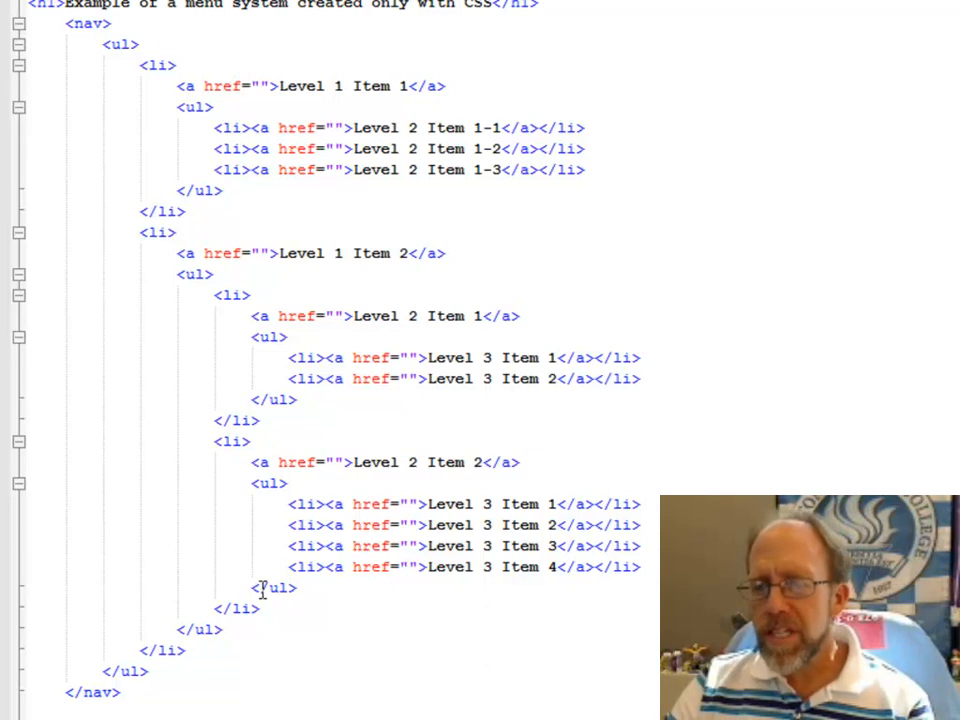
mouse_move(232, 444)
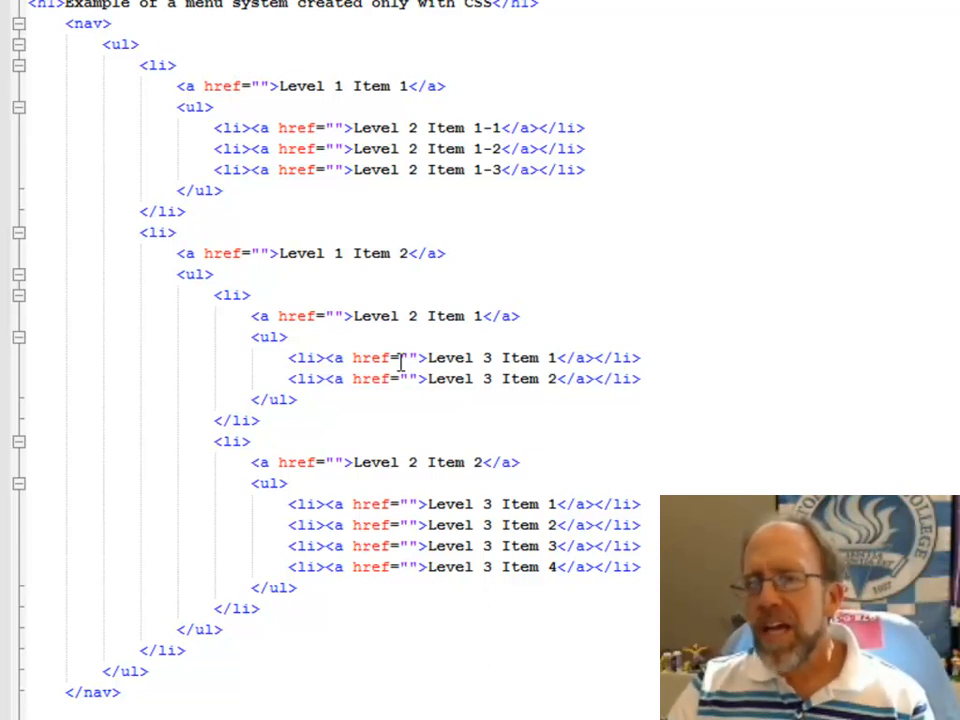
mouse_move(336, 196)
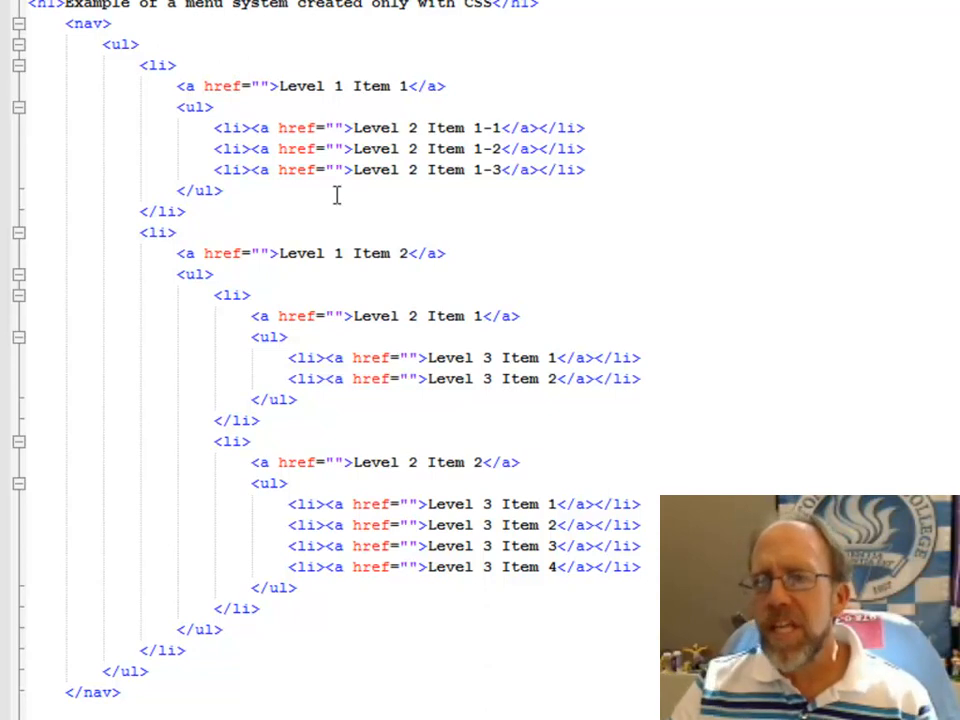
double_click(380, 128)
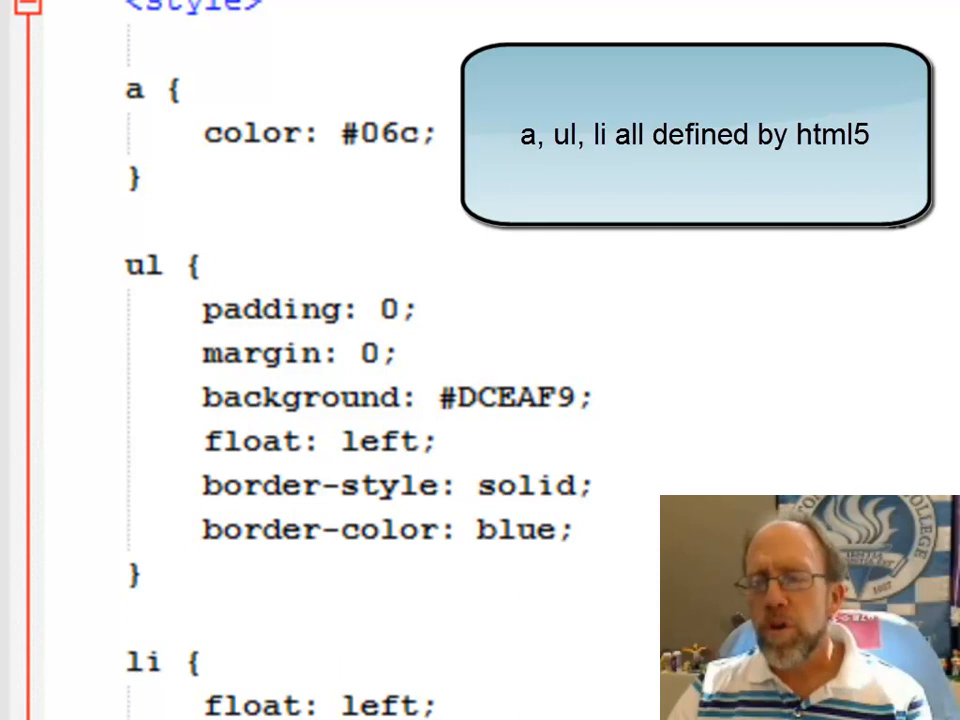
mouse_move(862, 440)
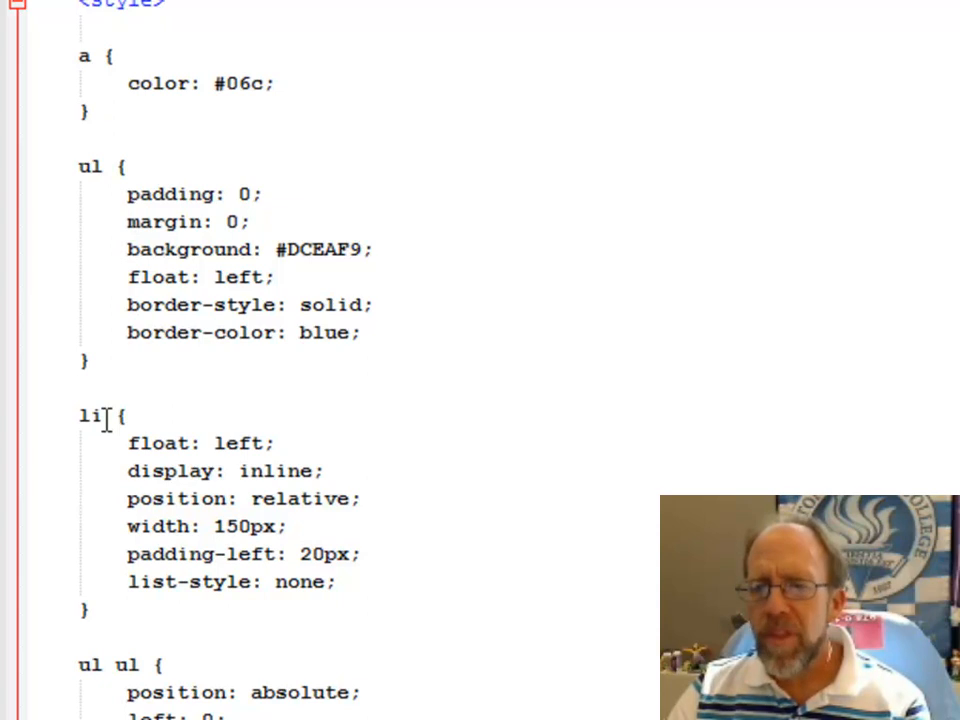
Scroll the editor to show the li rule (inline, relative, 150px, no list style) and the ul ul rule.
scroll("down", 3)
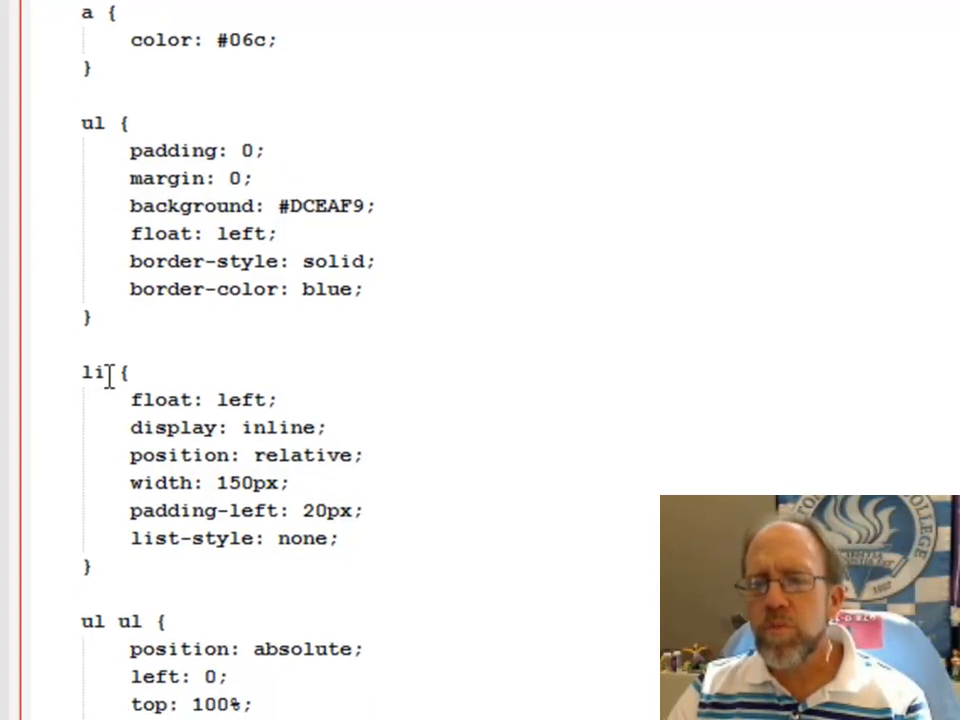
scroll("down", 3)
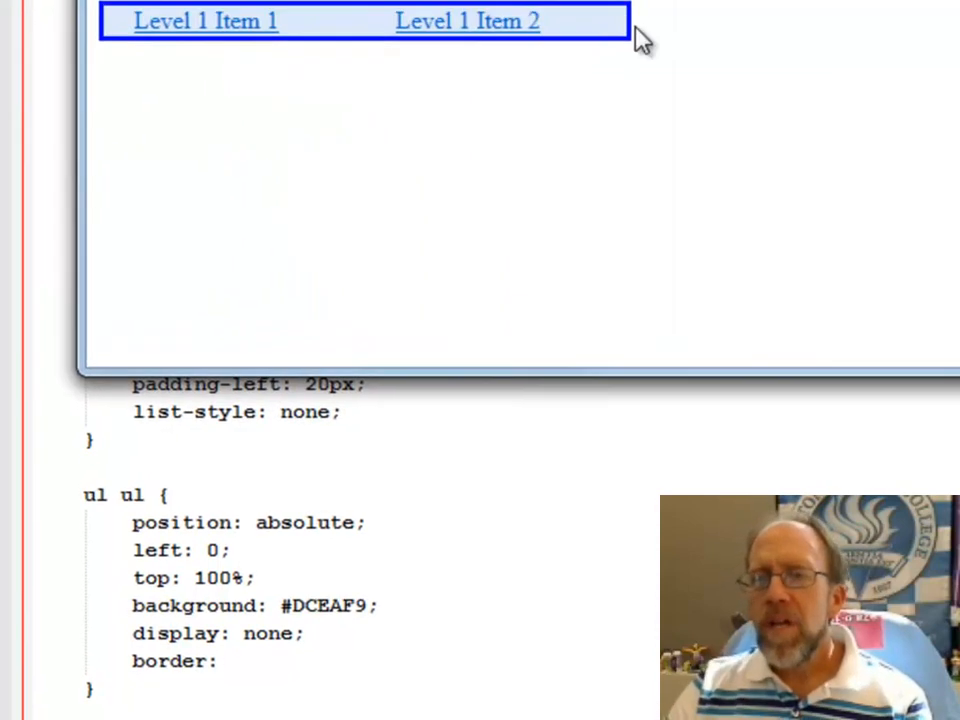
mouse_move(172, 136)
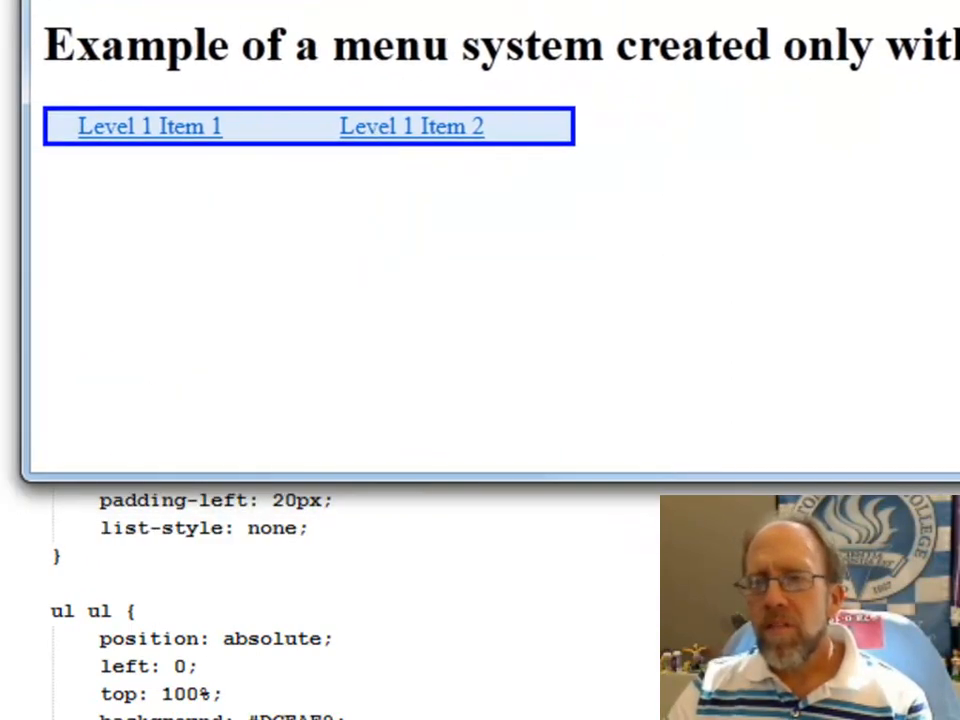
mouse_move(148, 126)
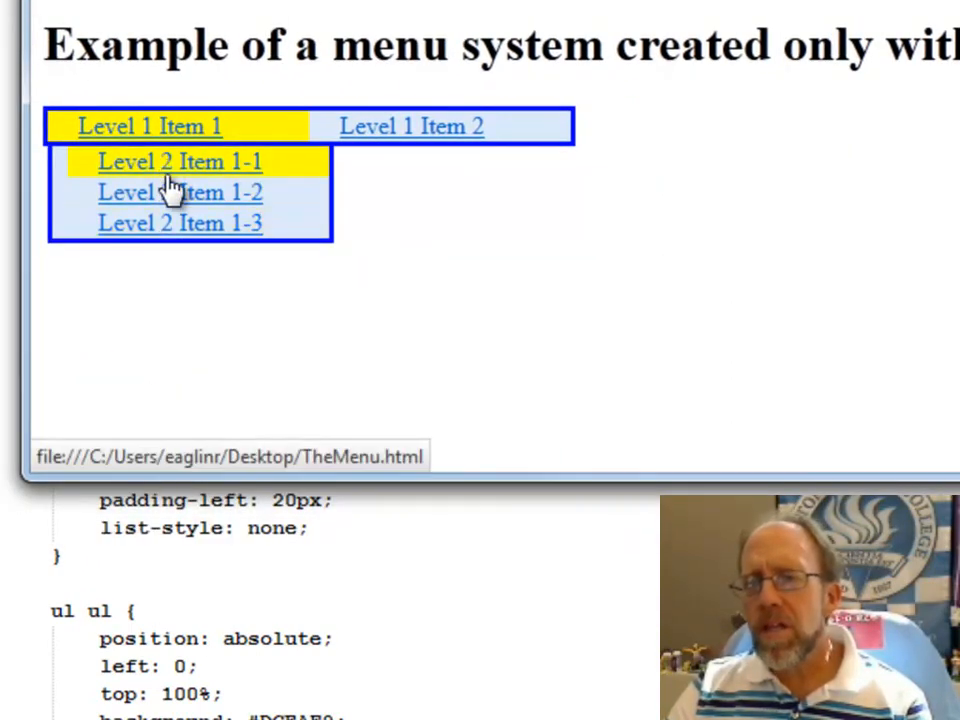
mouse_move(180, 224)
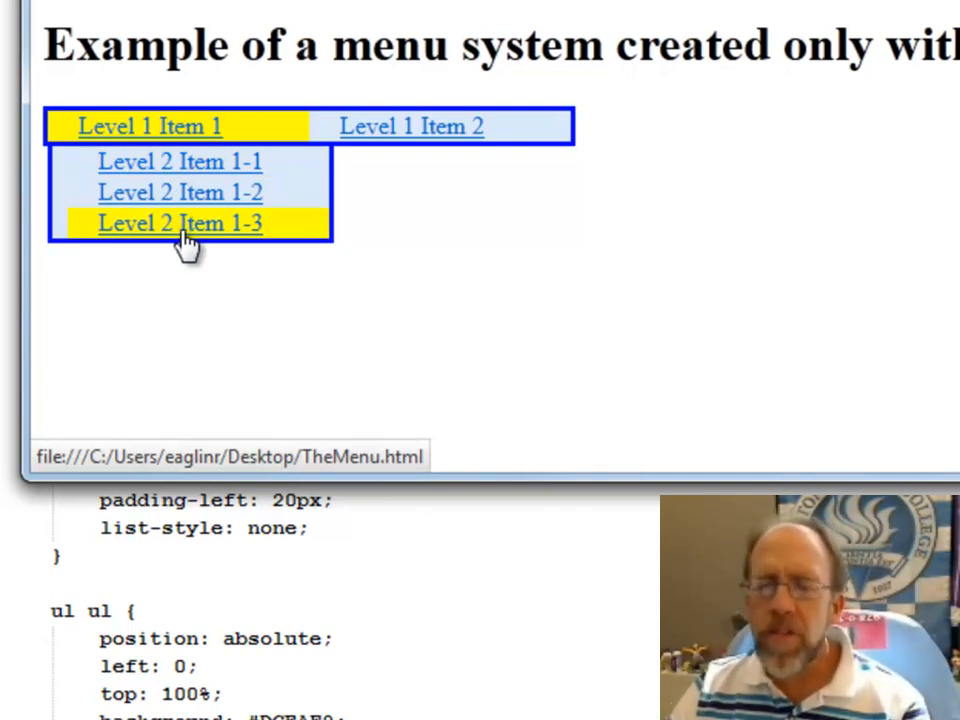
mouse_move(236, 216)
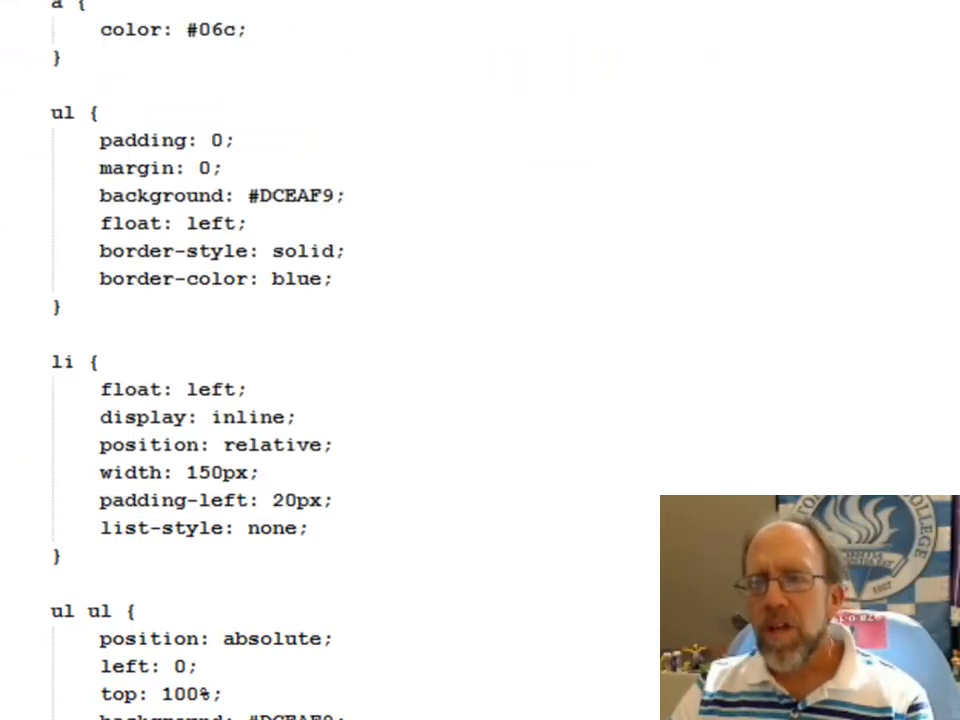
scroll("down", 3)
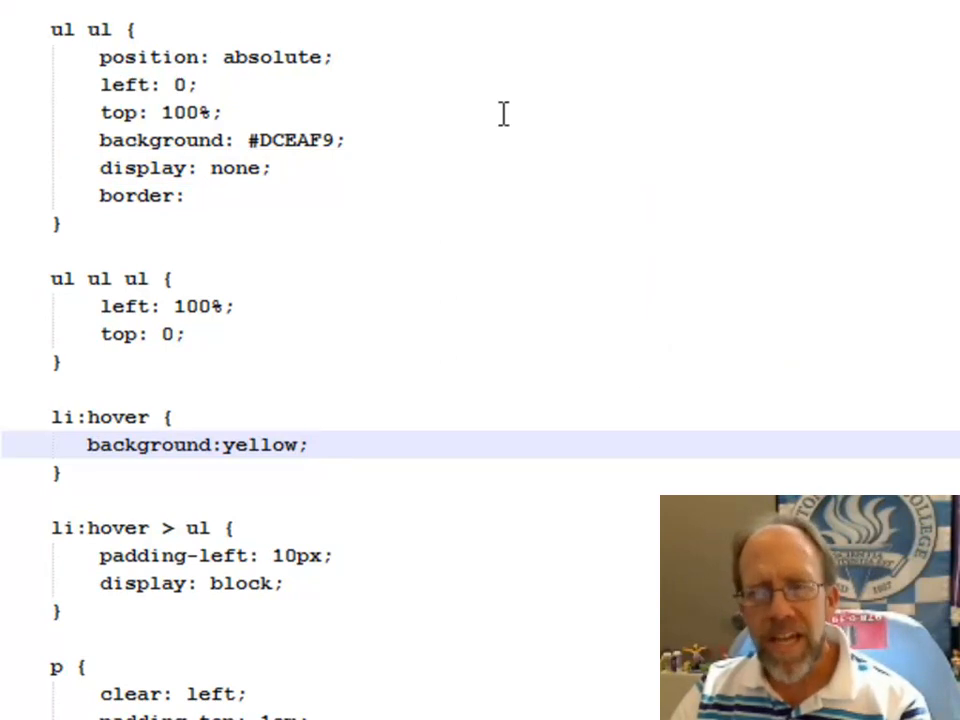
left_click(184, 332)
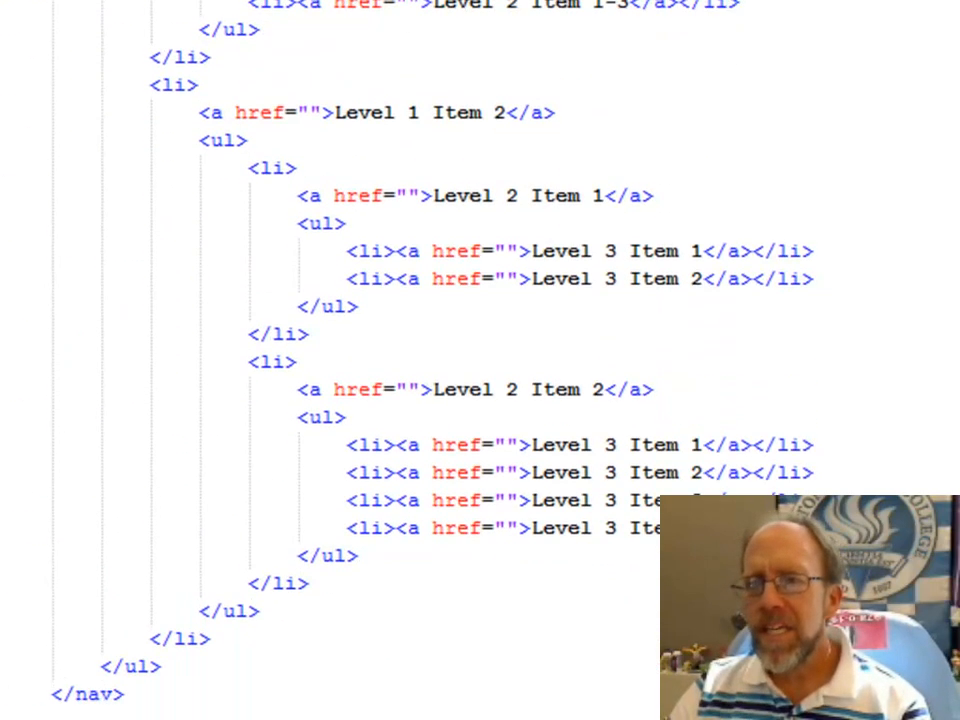
scroll("down", 3)
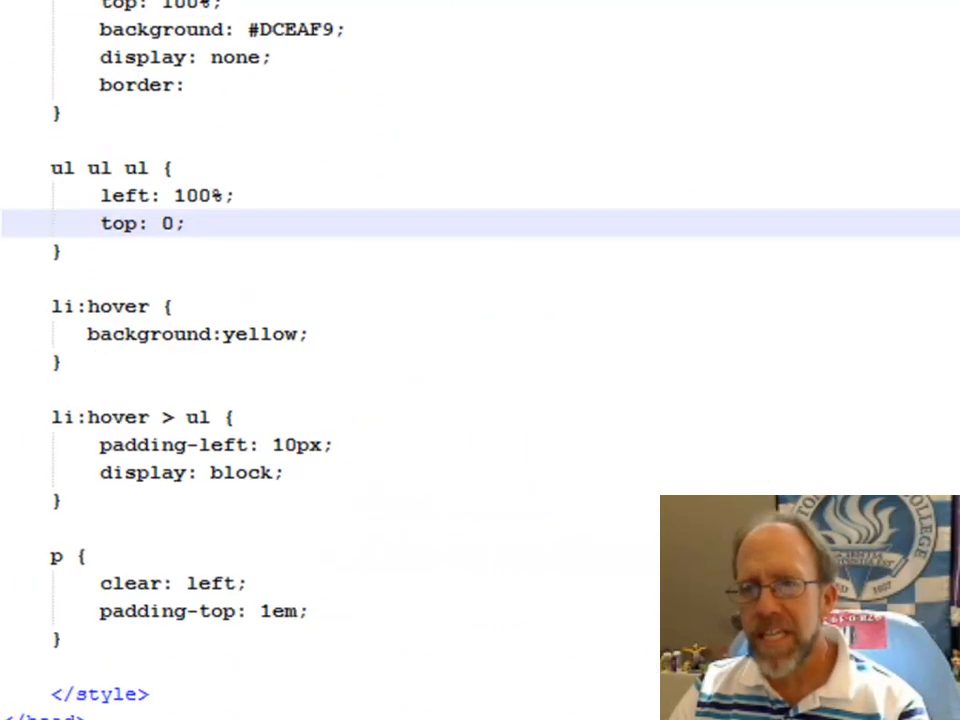
scroll("up", 3)
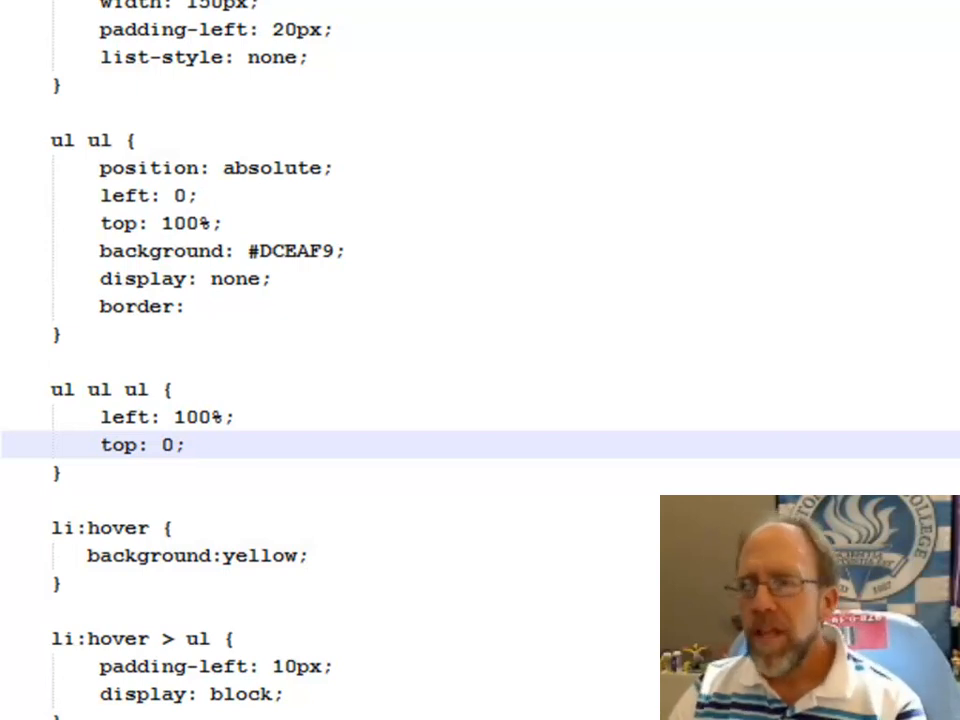
scroll("down", 3)
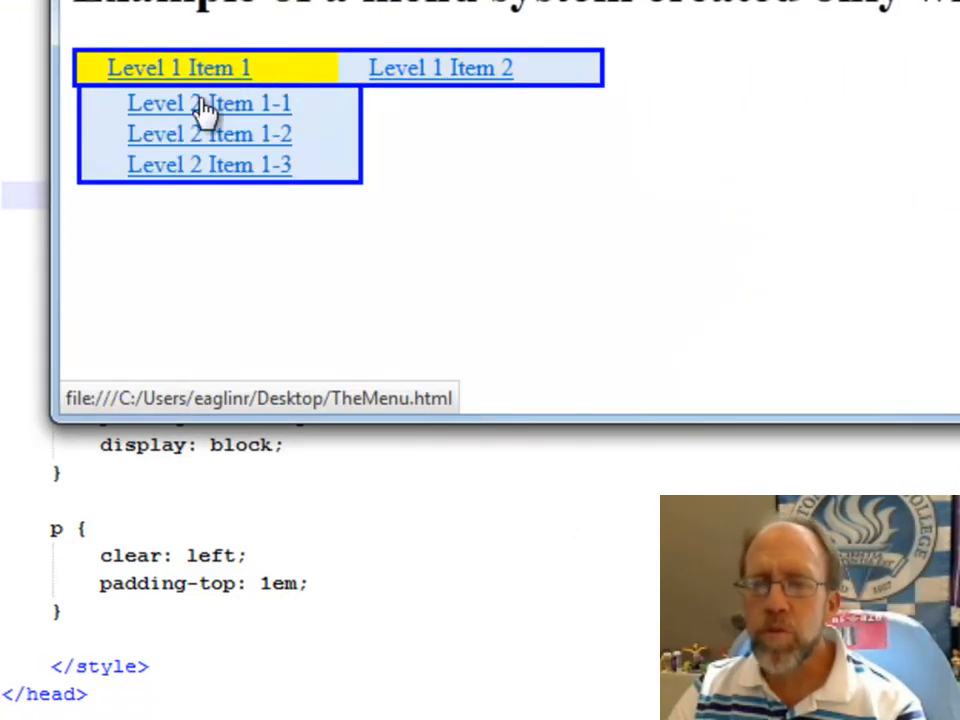
mouse_move(208, 104)
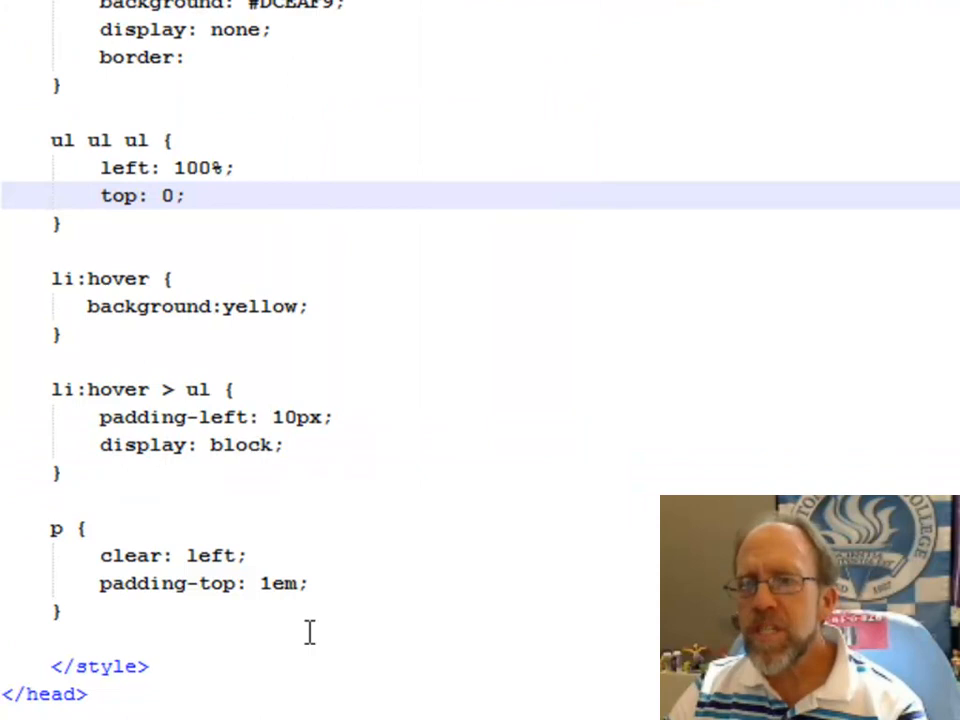
mouse_move(310, 308)
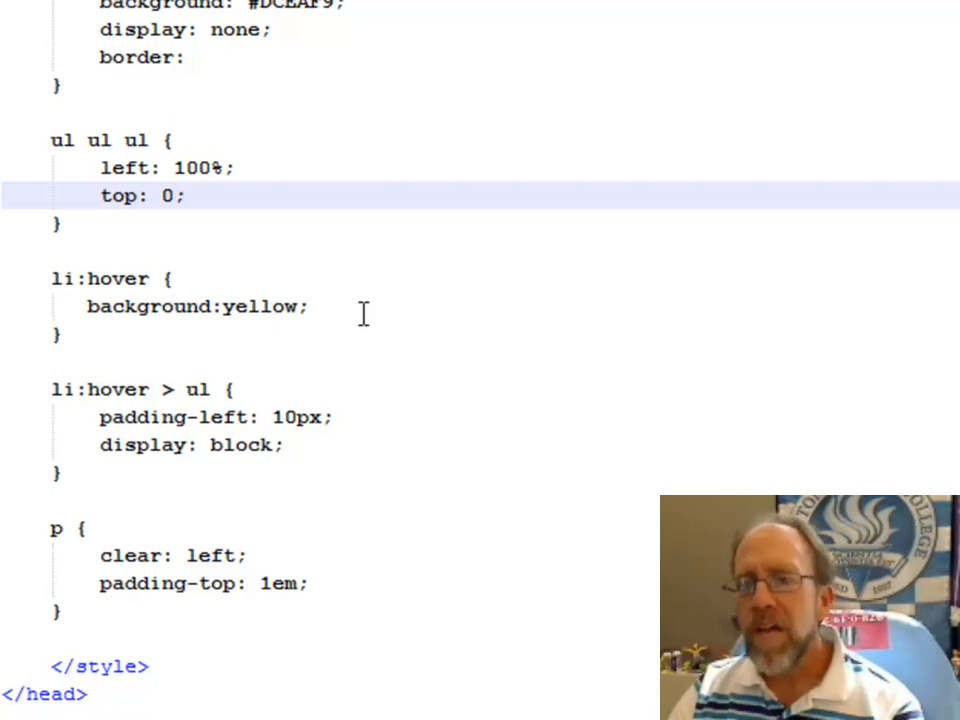
mouse_move(88, 388)
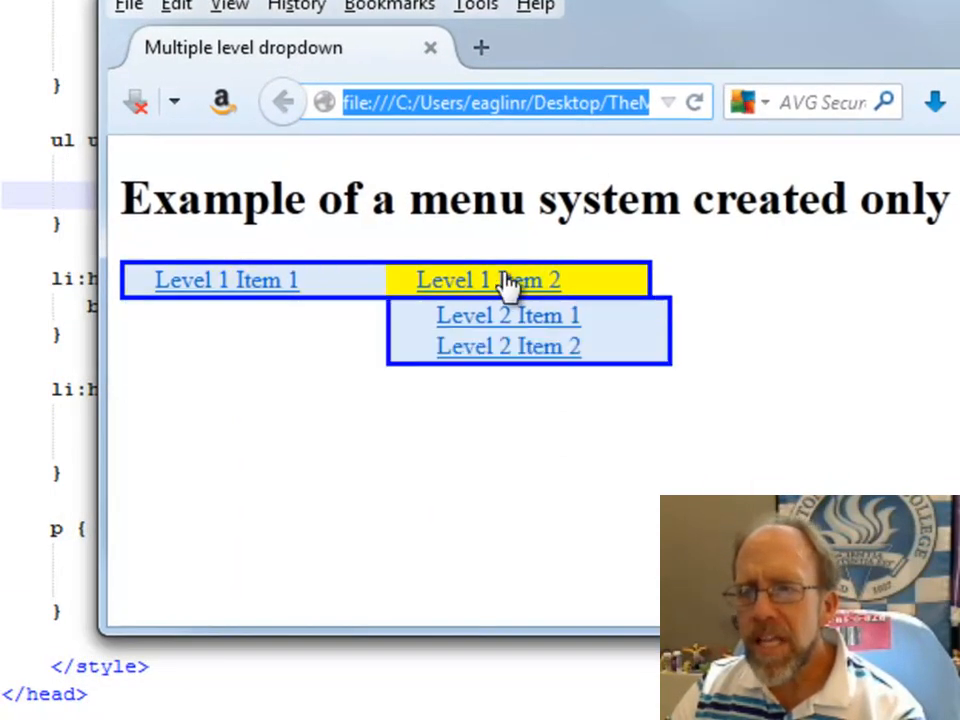
mouse_move(508, 316)
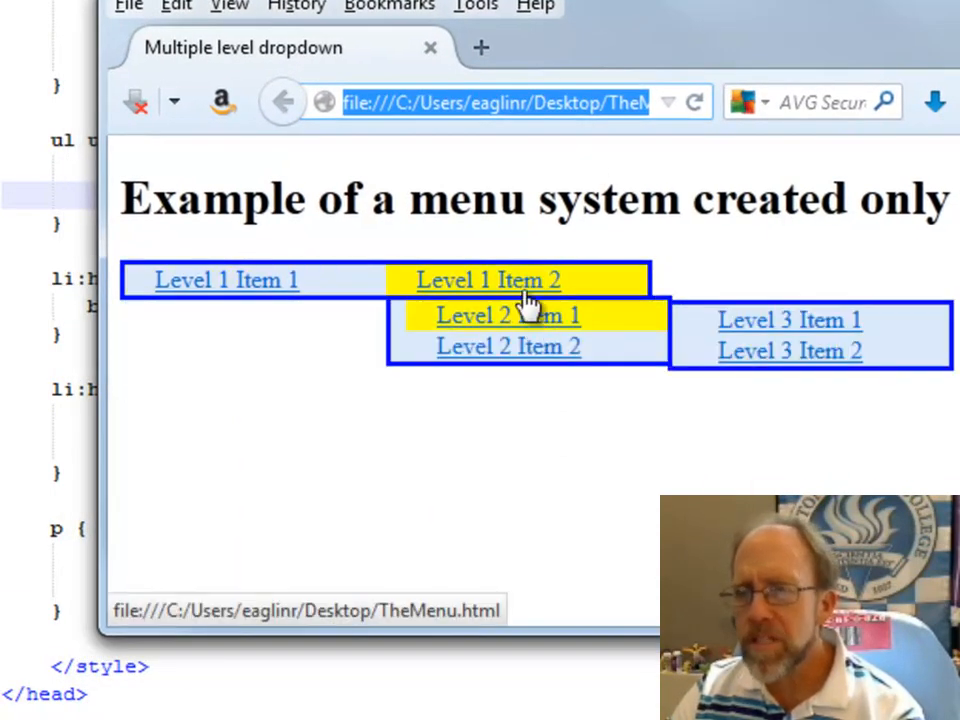
mouse_move(530, 318)
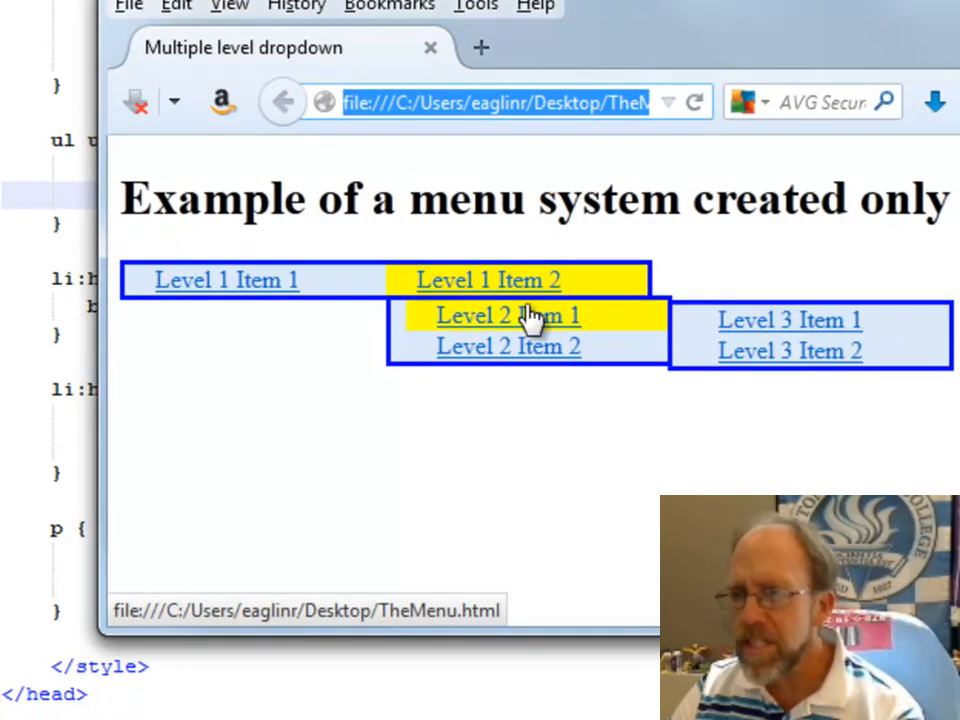
mouse_move(736, 56)
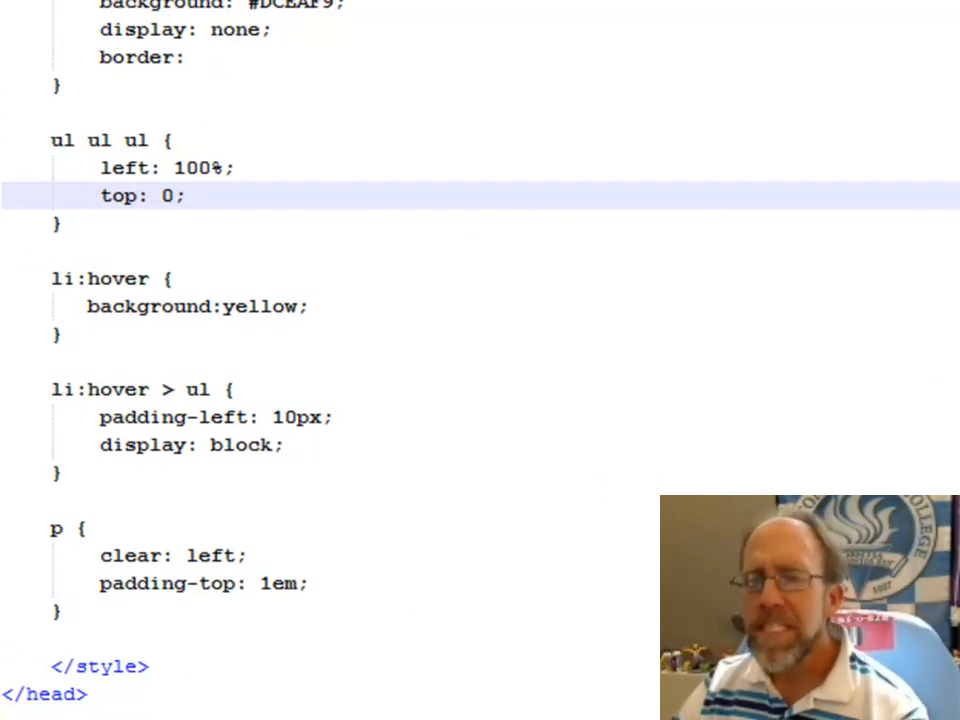
mouse_move(108, 390)
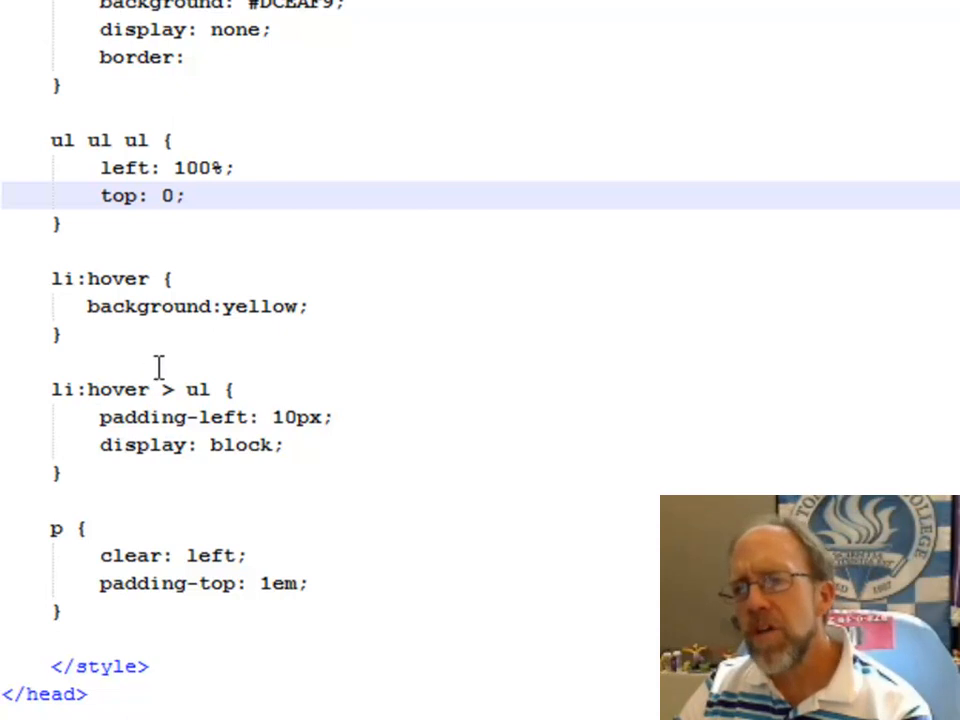
Locate the li:hover > ul rule and remove the > child combinator so all nested lists show on hover.
scroll("down", 3)
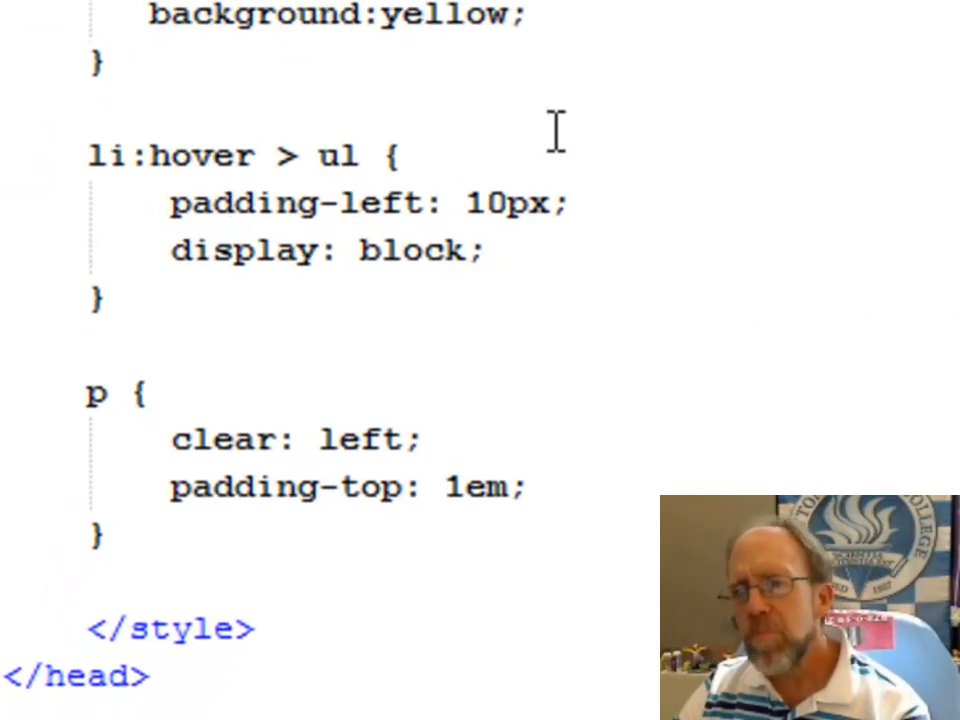
mouse_move(664, 304)
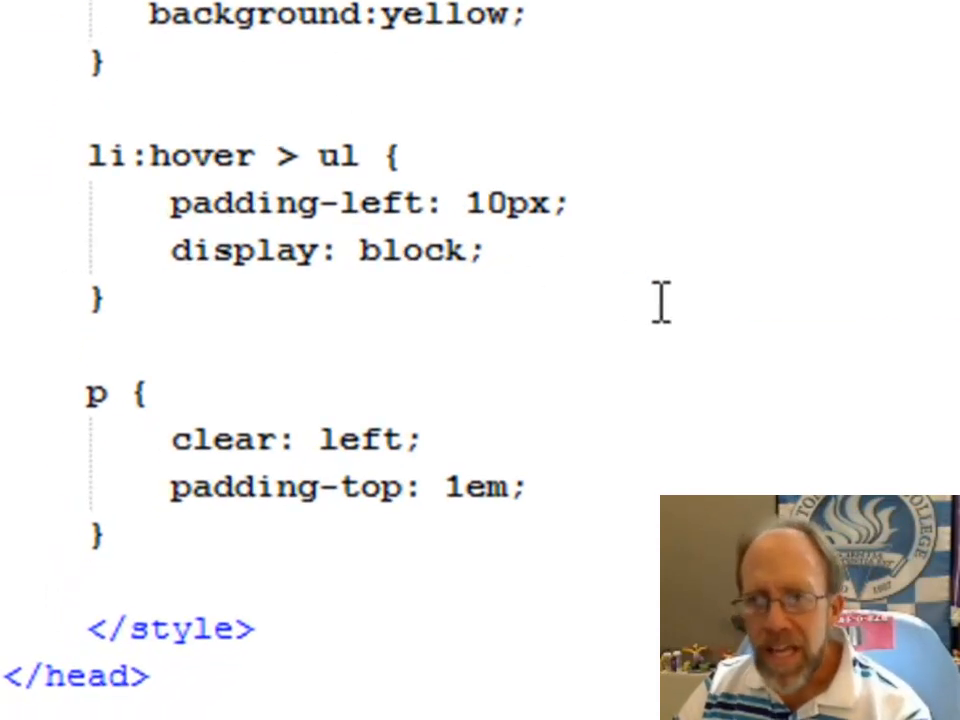
scroll("up", 3)
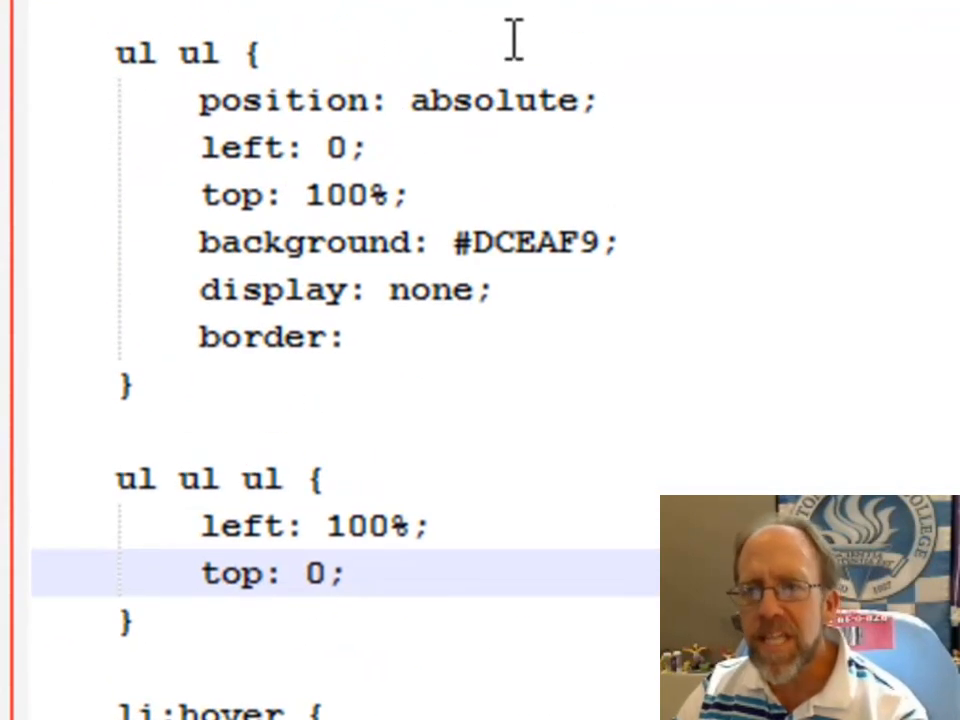
mouse_move(204, 30)
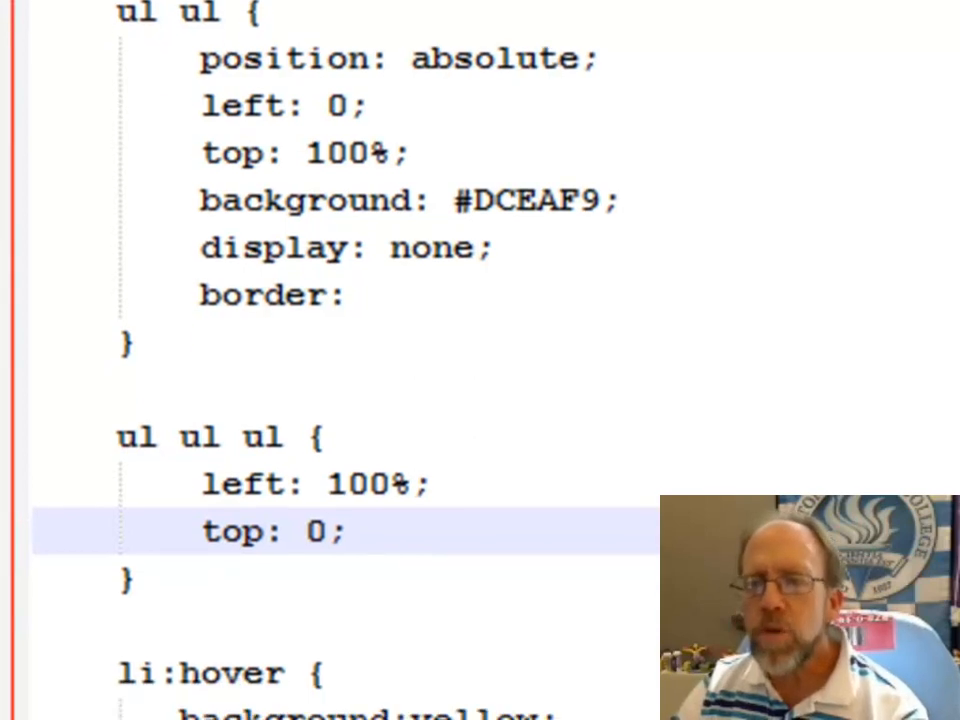
scroll("down", 3)
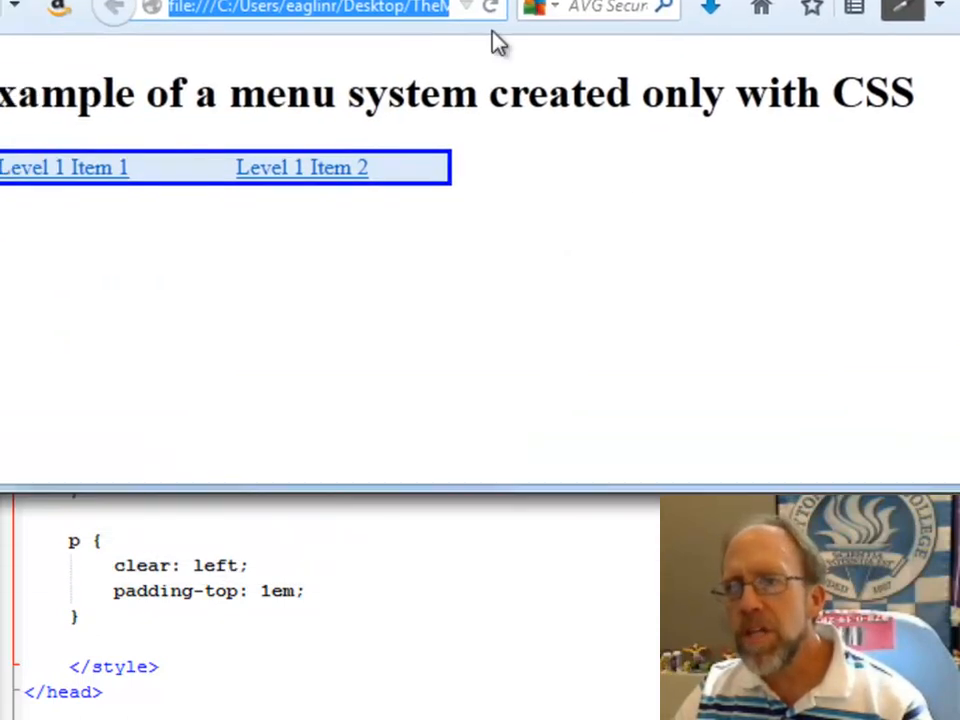
mouse_move(300, 168)
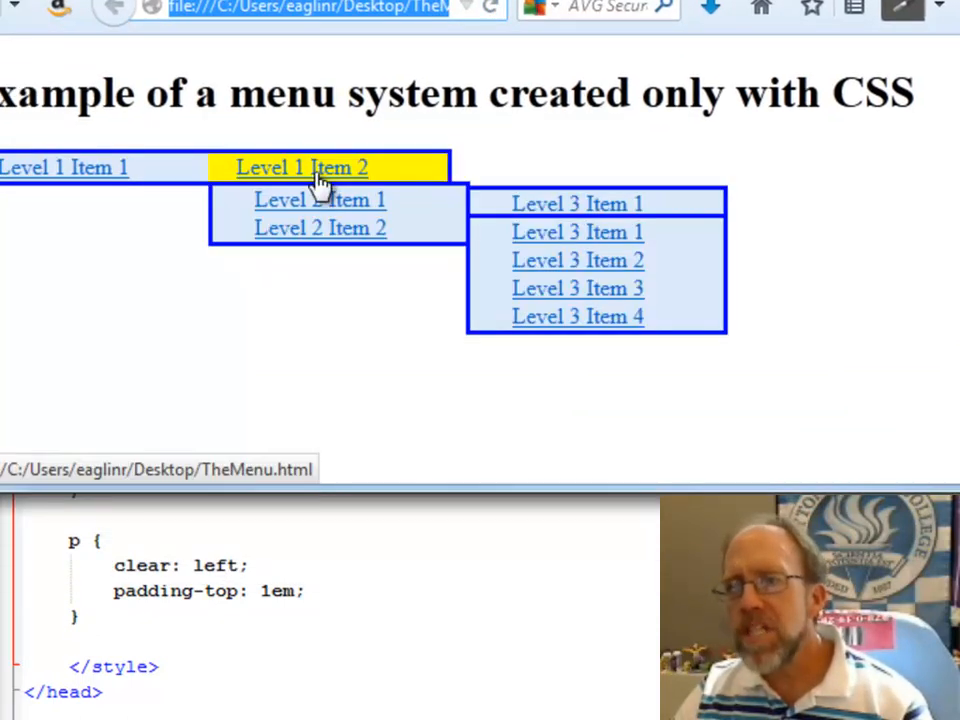
mouse_move(320, 228)
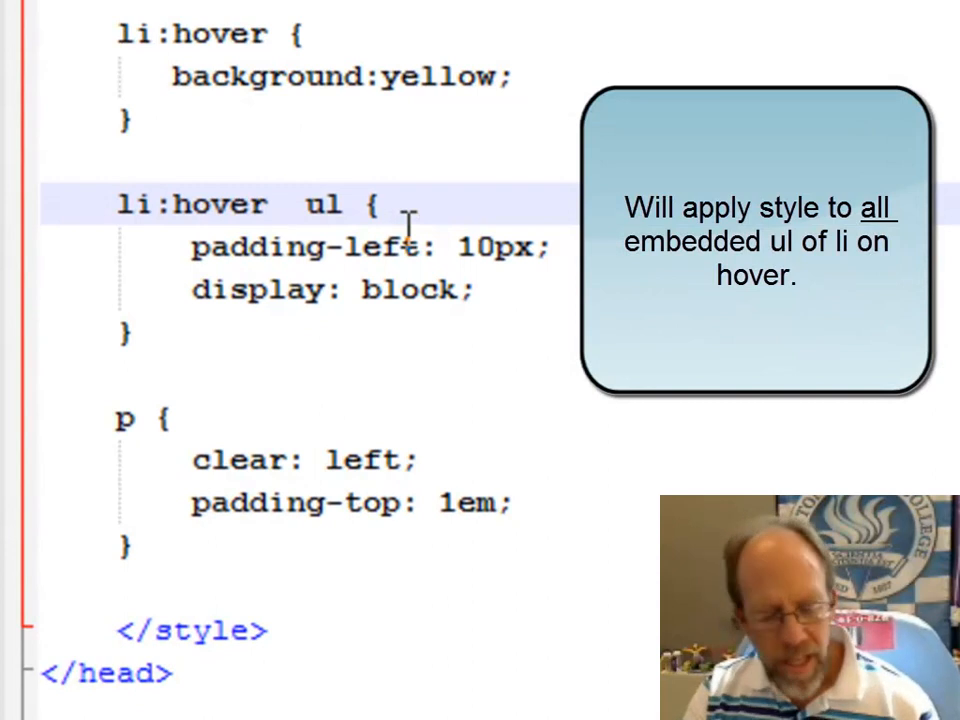
Restore the hover rule to li:hover > ul so only the direct submenu appears.
type(">")
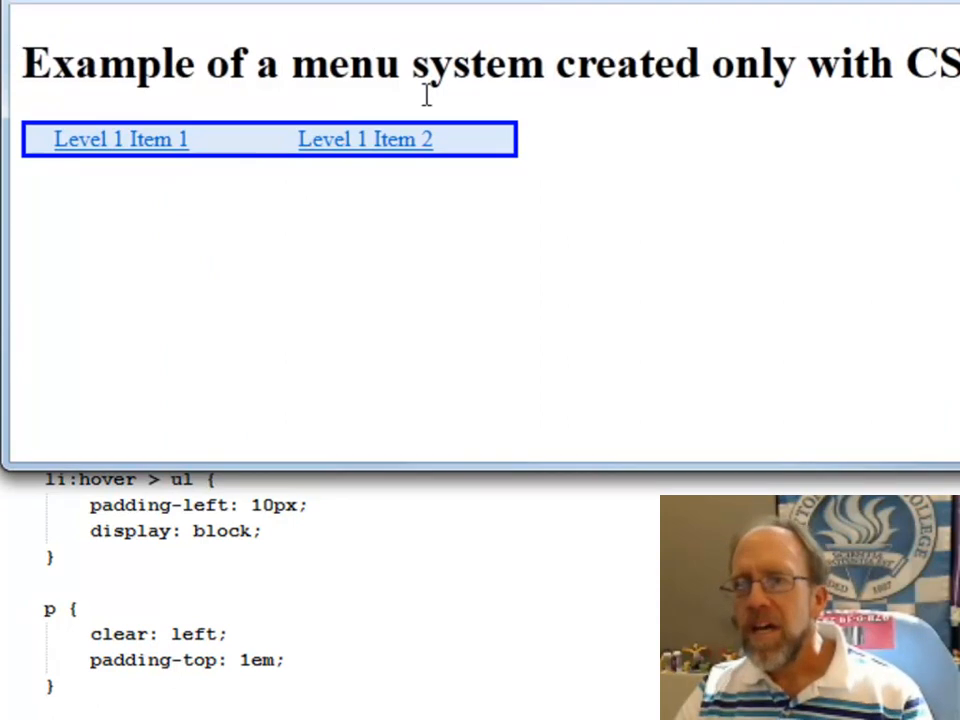
mouse_move(648, 232)
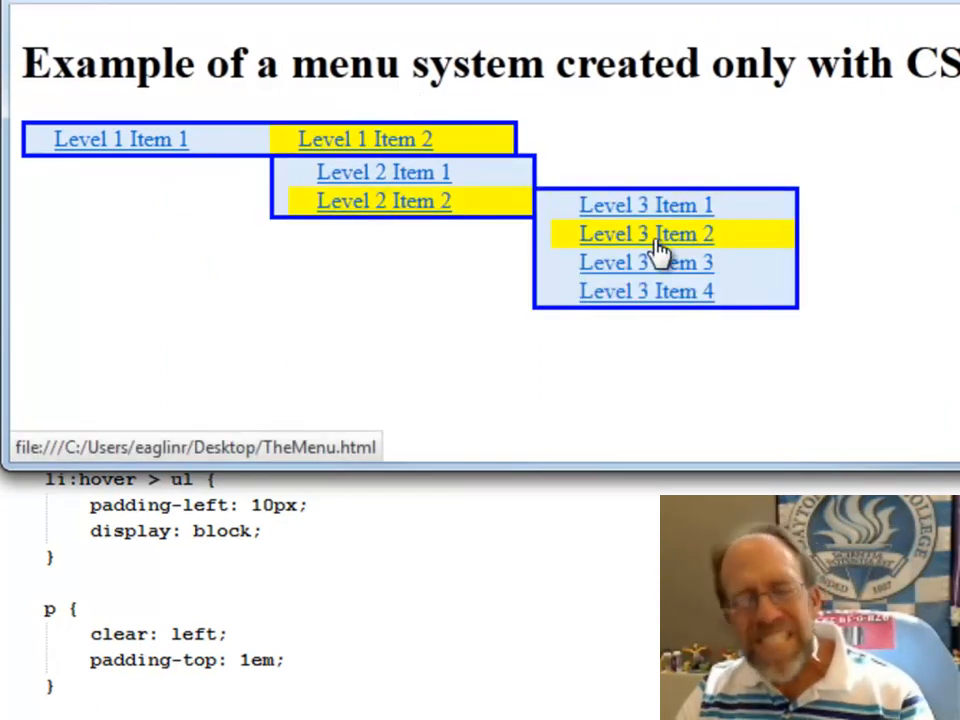
mouse_move(120, 140)
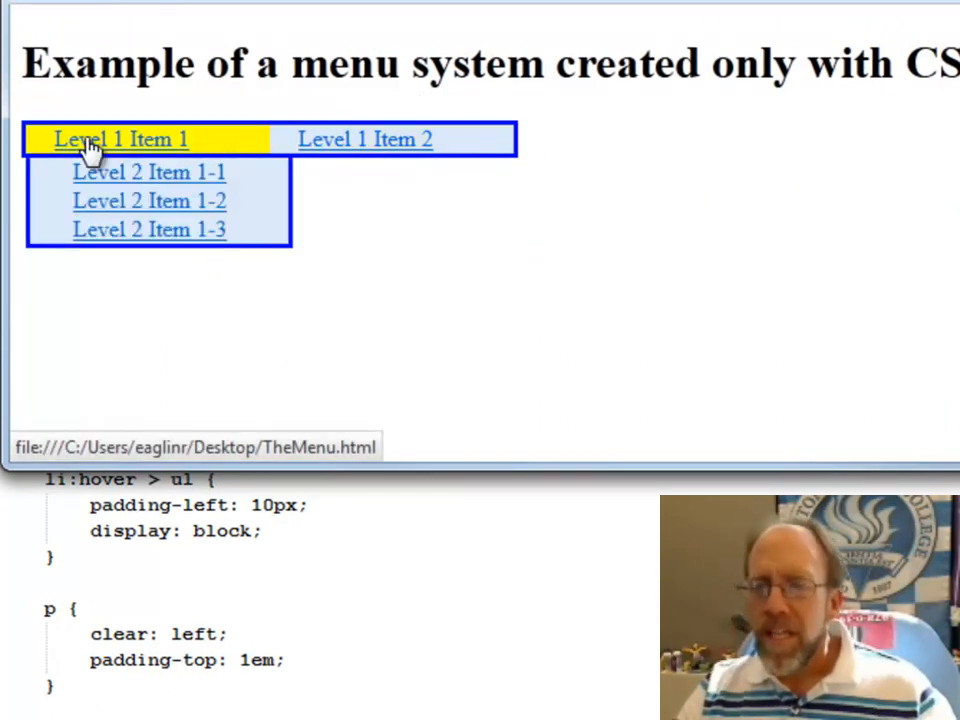